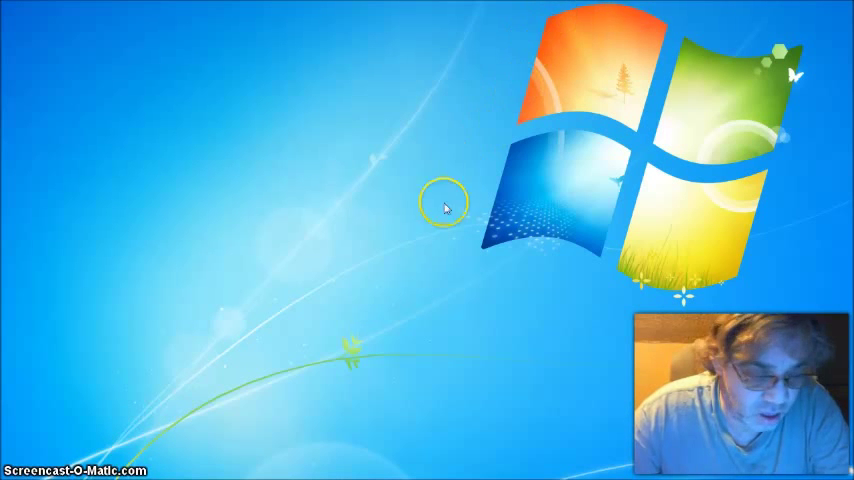
mouse_move(352, 296)
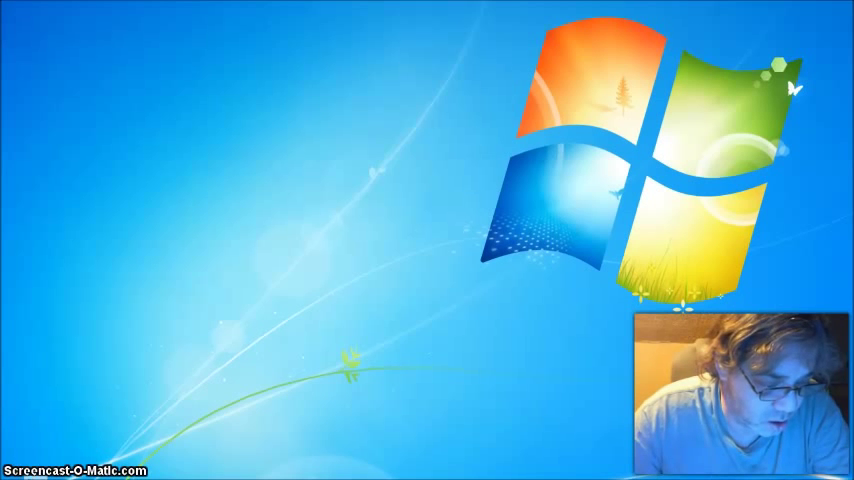
- Search for dxdiag from the Start menu and bring up its launch options
click(14, 472)
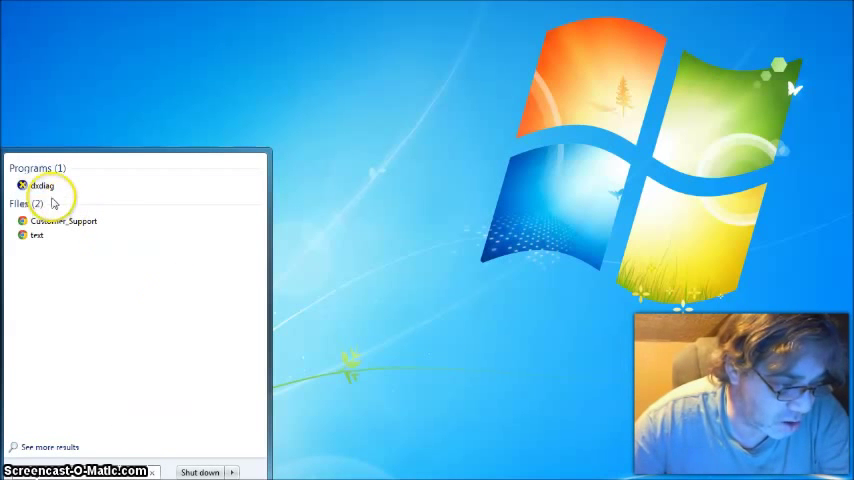
right_click(42, 186)
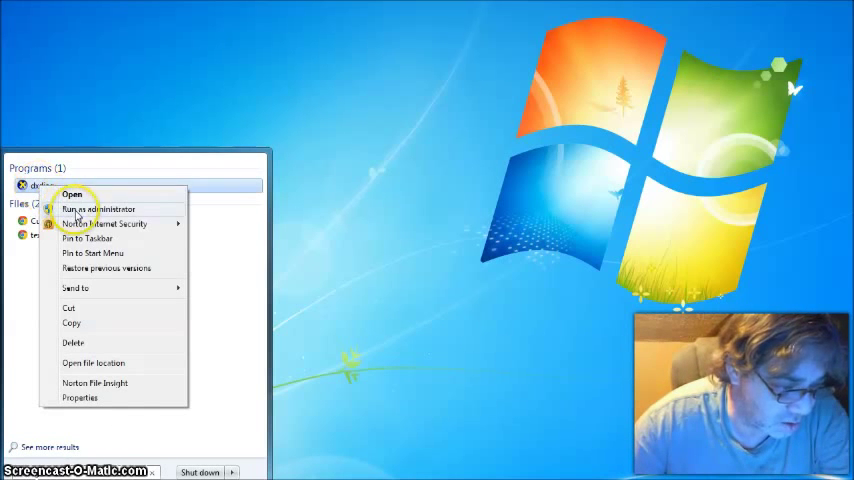
mouse_move(72, 194)
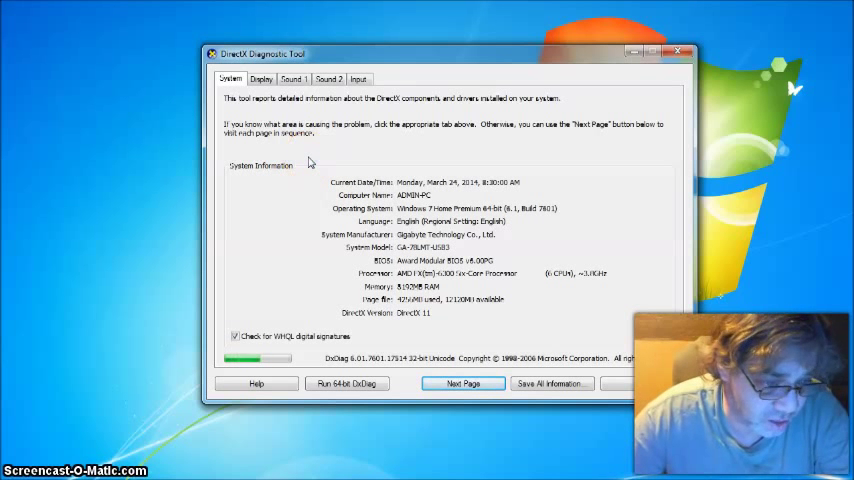
mouse_move(316, 182)
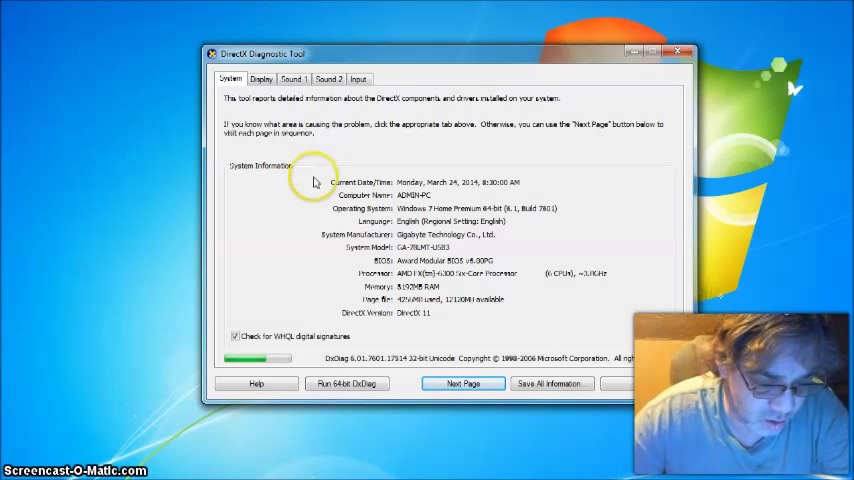
mouse_move(350, 294)
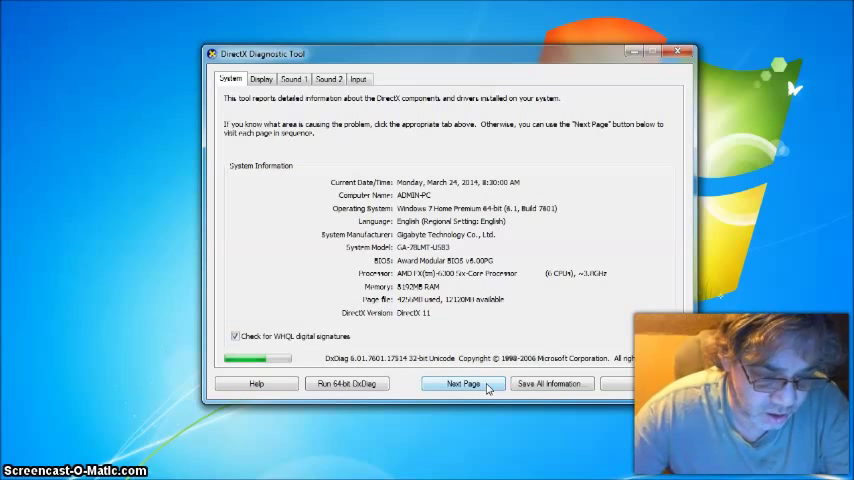
- Move from the System page to the Display details page
click(260, 80)
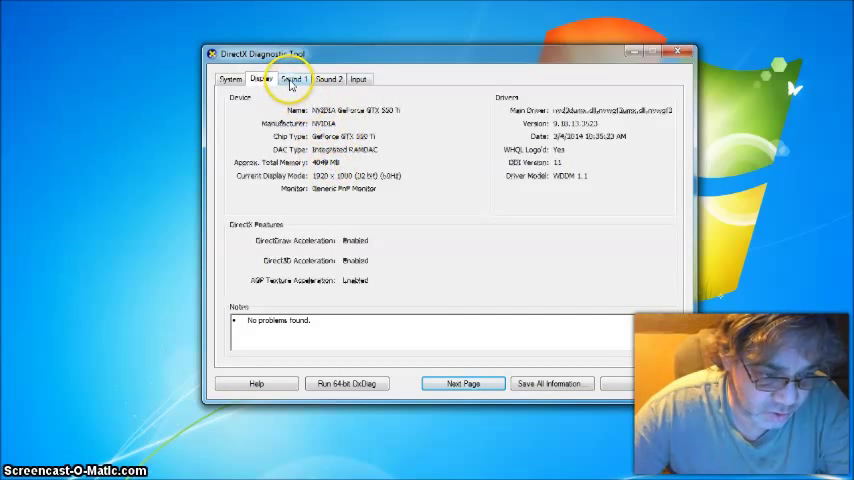
click(328, 80)
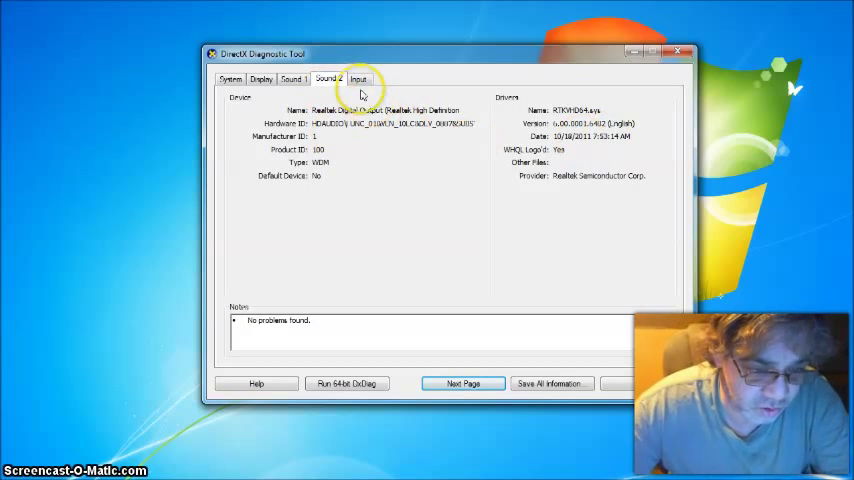
click(358, 80)
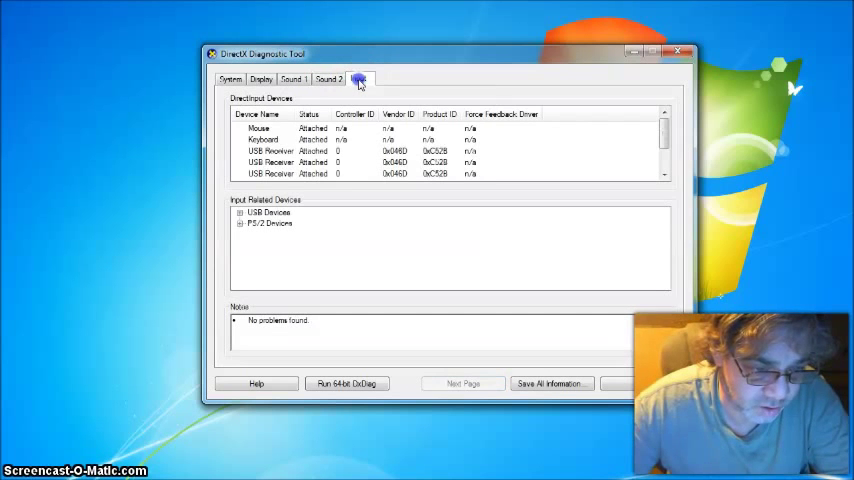
click(230, 80)
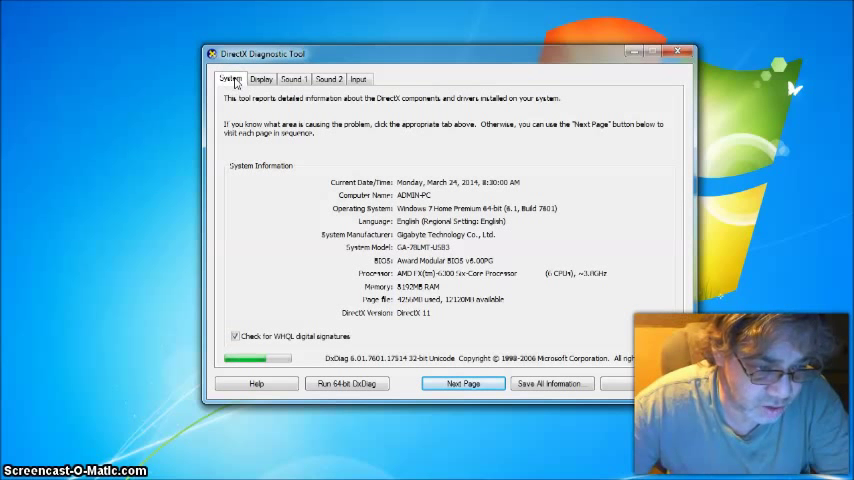
mouse_move(308, 212)
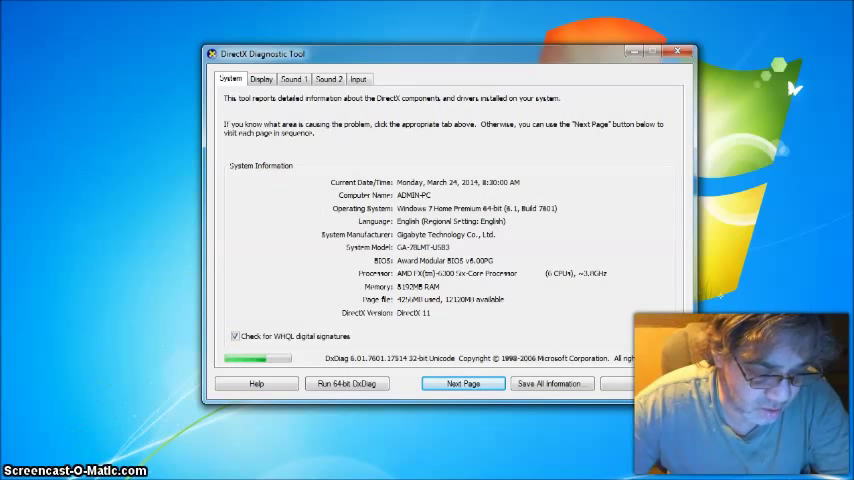
click(12, 472)
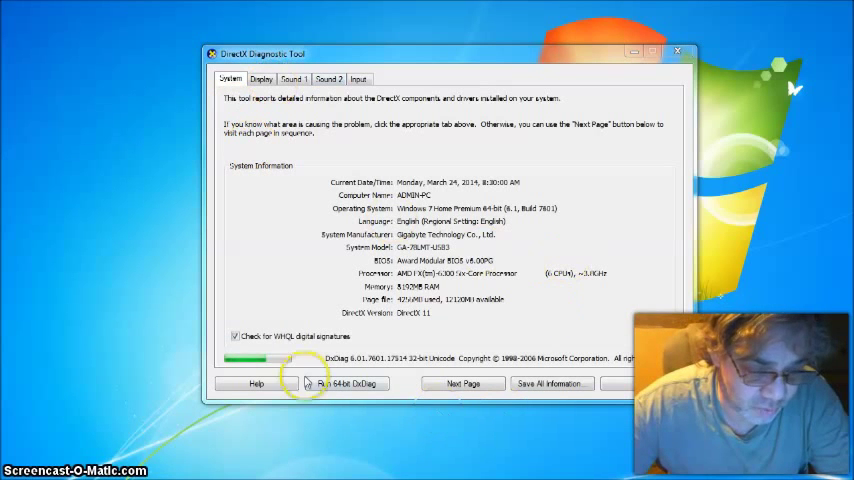
mouse_move(462, 384)
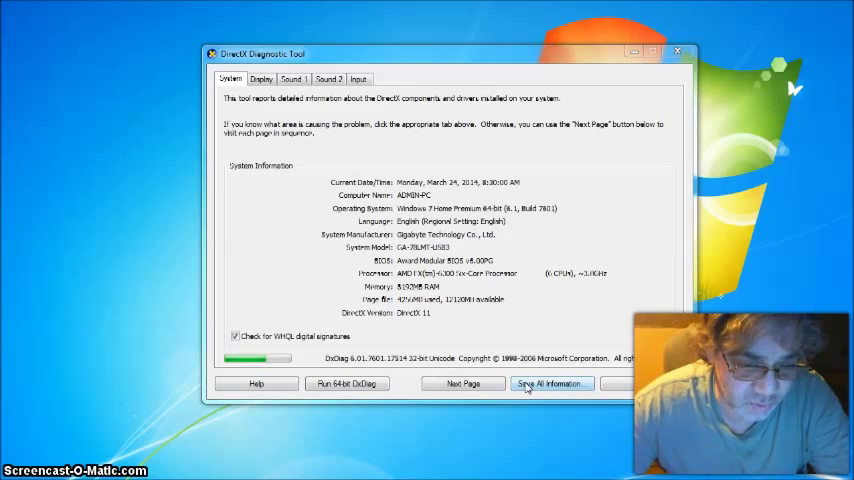
- Start Save All Information so DxDiag collects the system details
click(552, 384)
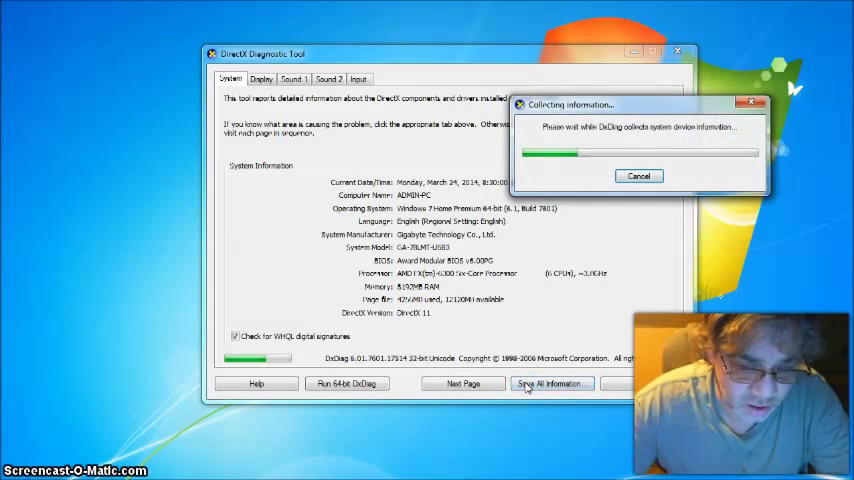